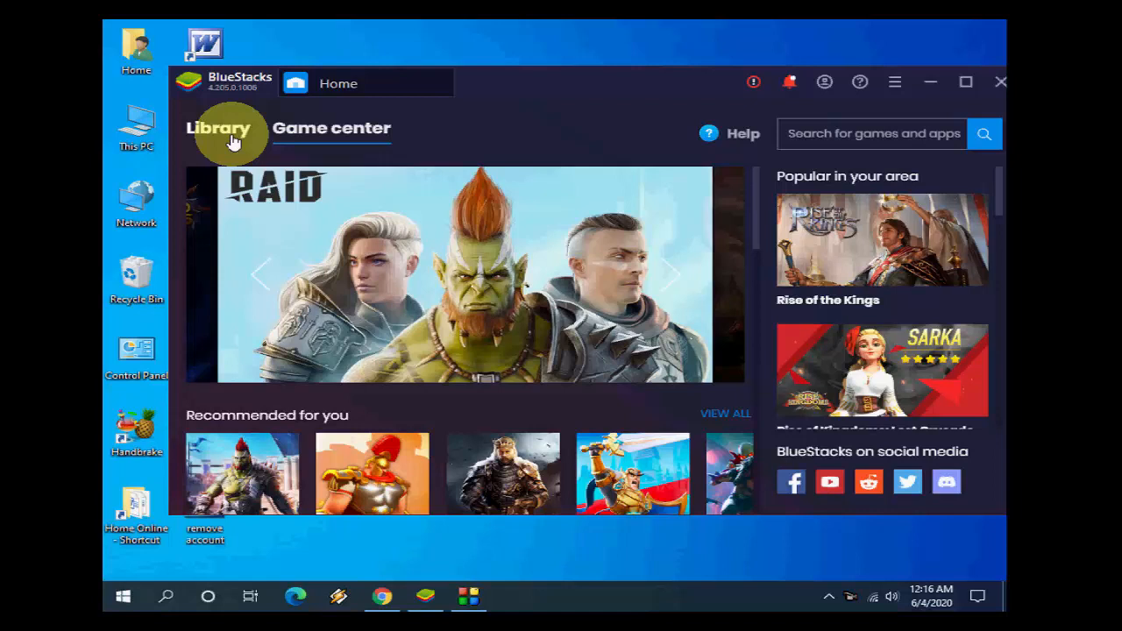
Launch Android Settings from the System apps folder in the BlueStacks Library
left_click(217, 129)
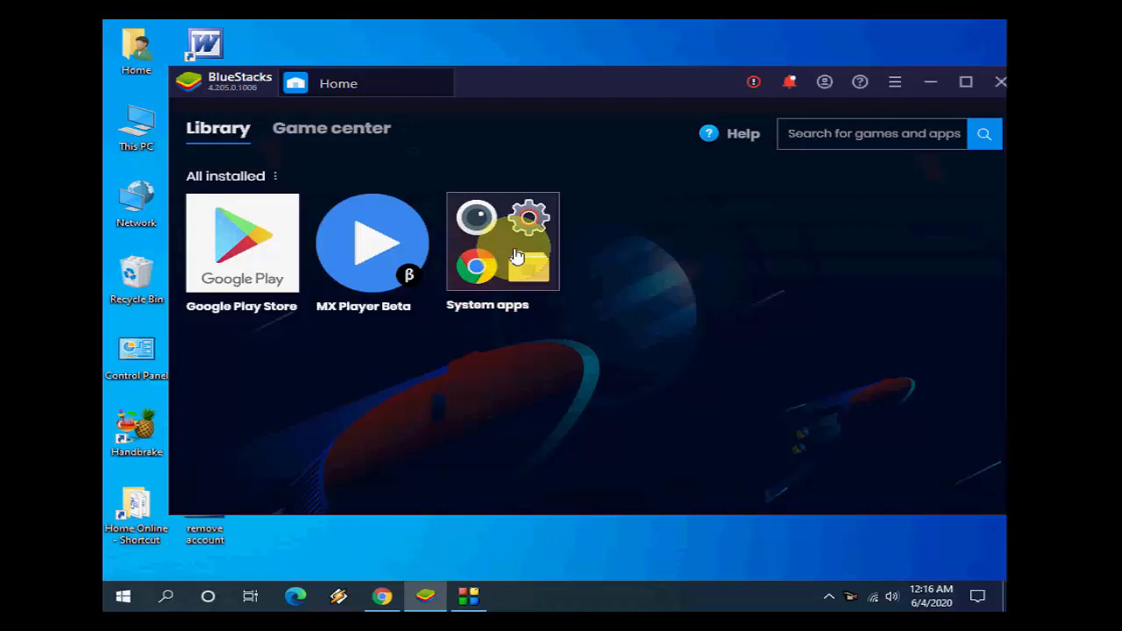
left_click(502, 243)
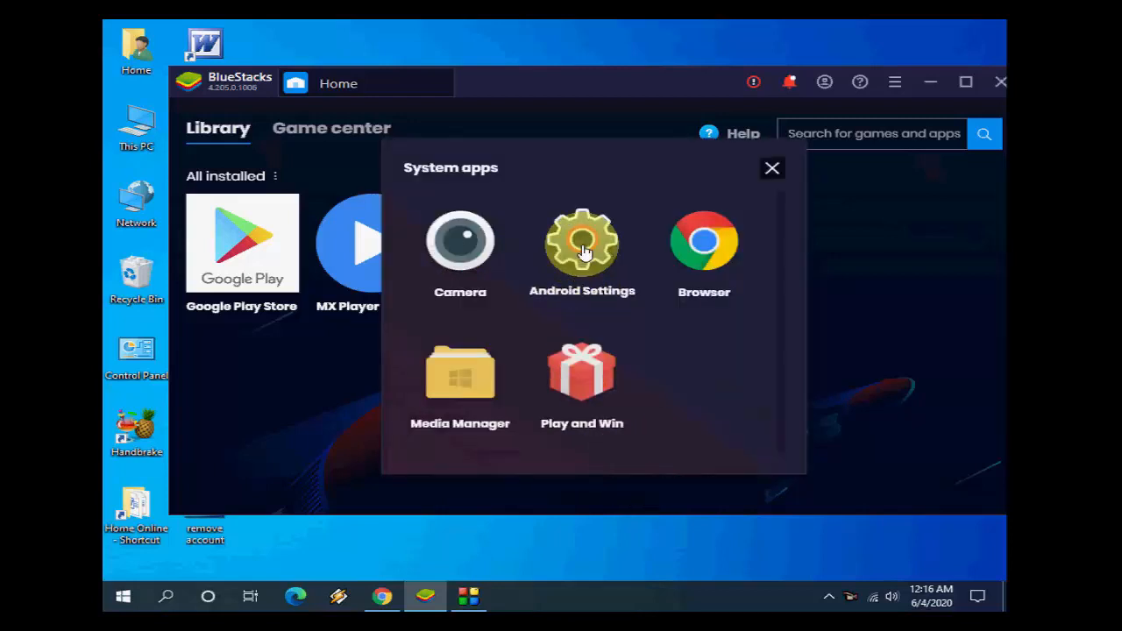
left_click(581, 243)
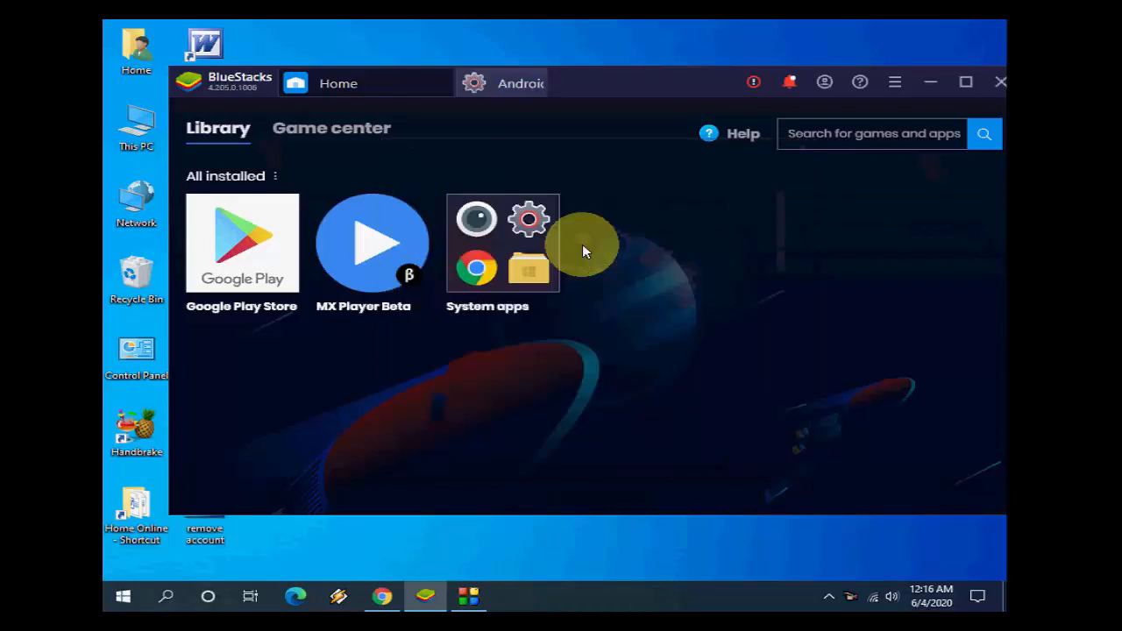
In the Android Settings tab, scroll to Personal and open Accounts
left_click(549, 83)
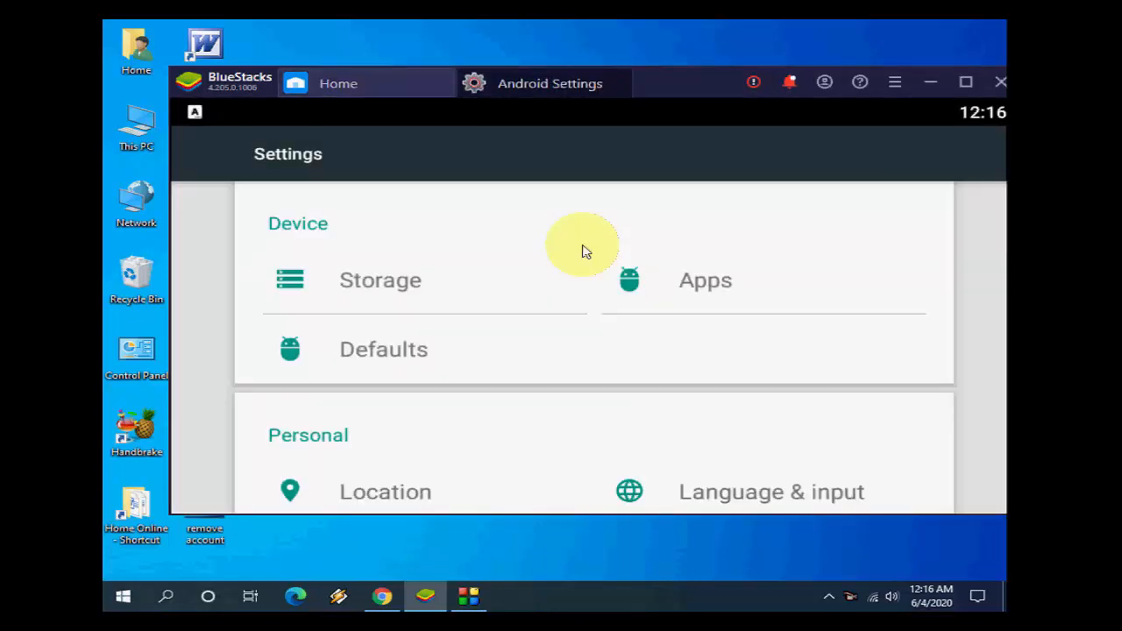
scroll("down", 3)
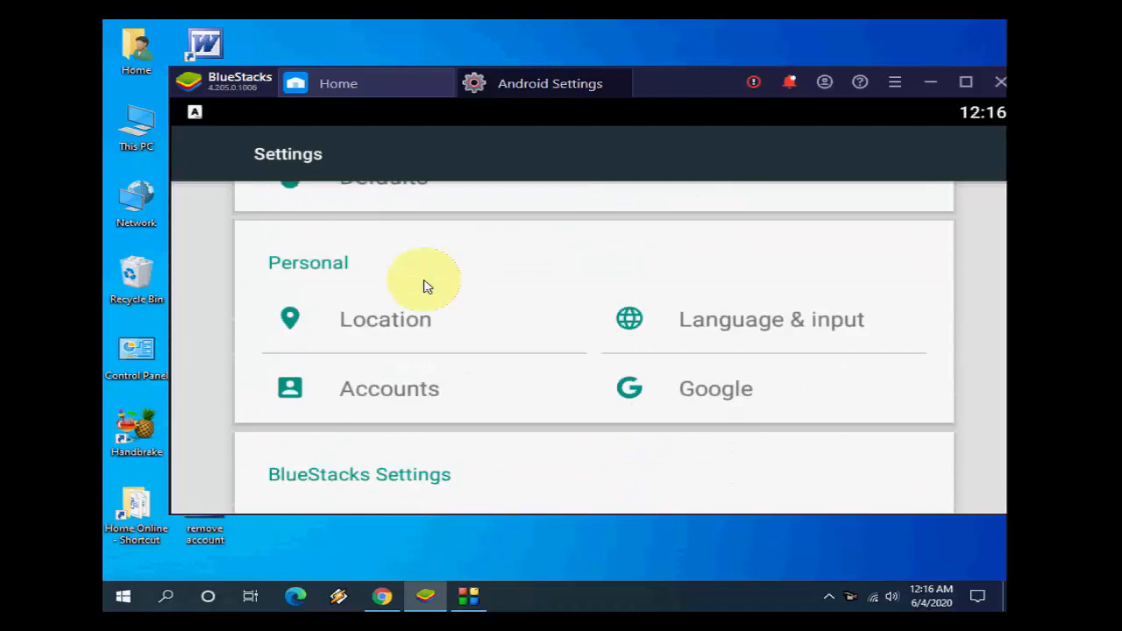
left_click(389, 389)
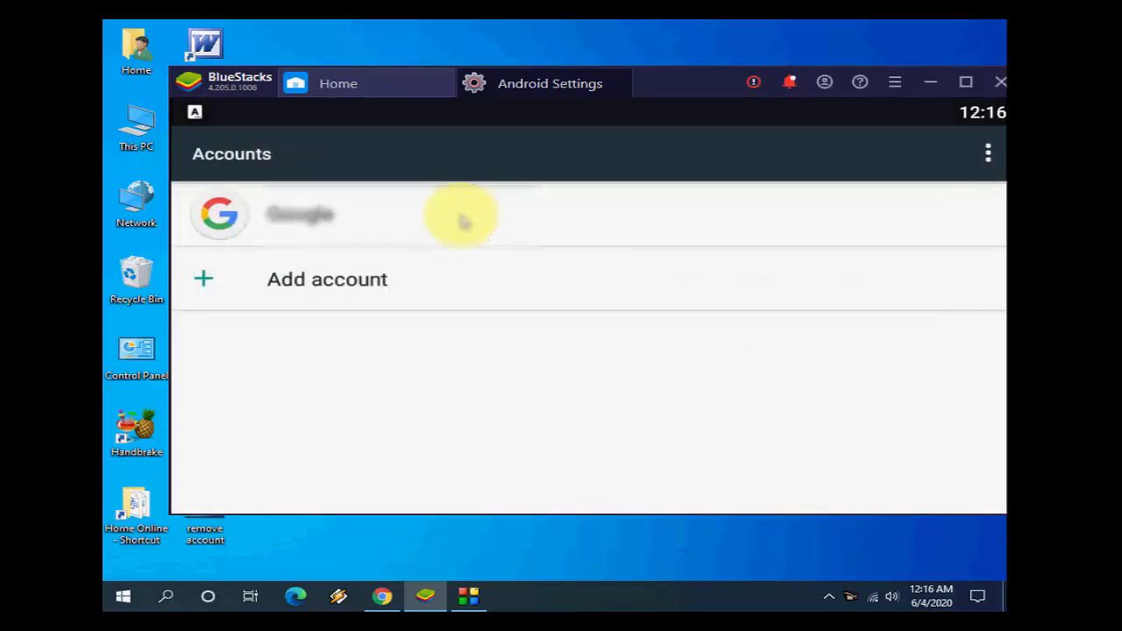
Remove the listed Google account via its overflow menu and confirm the removal
left_click(298, 215)
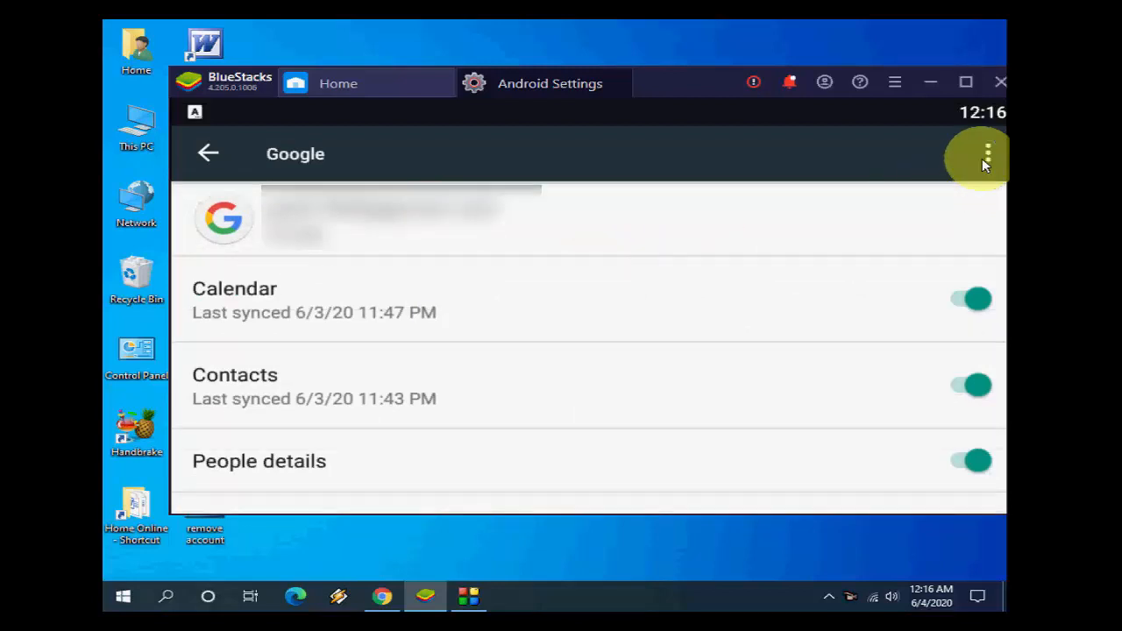
left_click(986, 153)
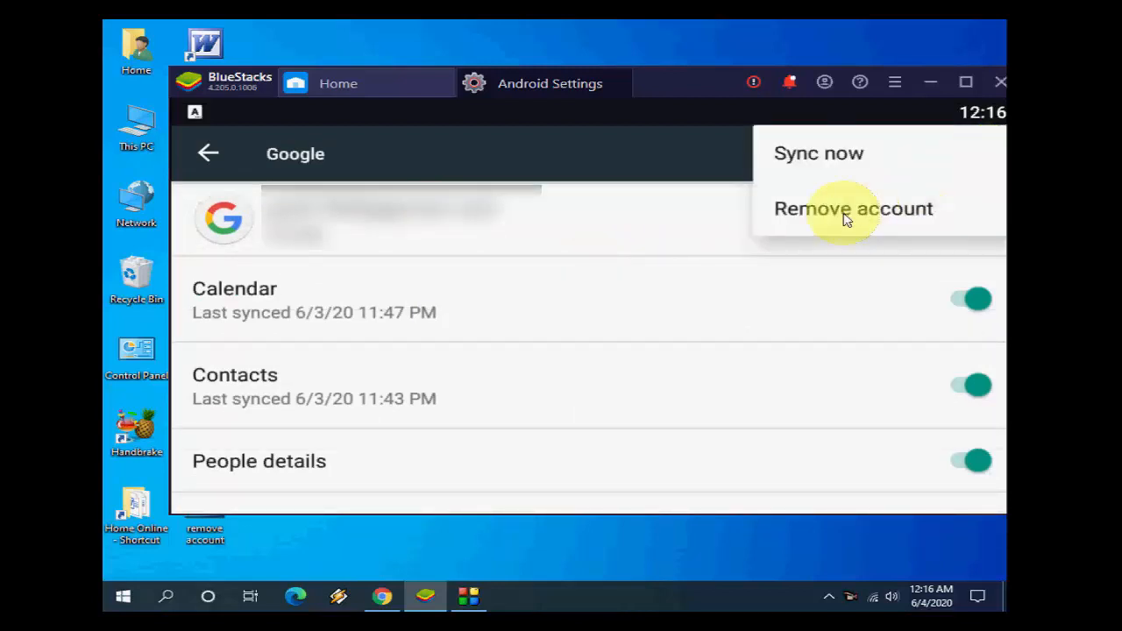
left_click(853, 207)
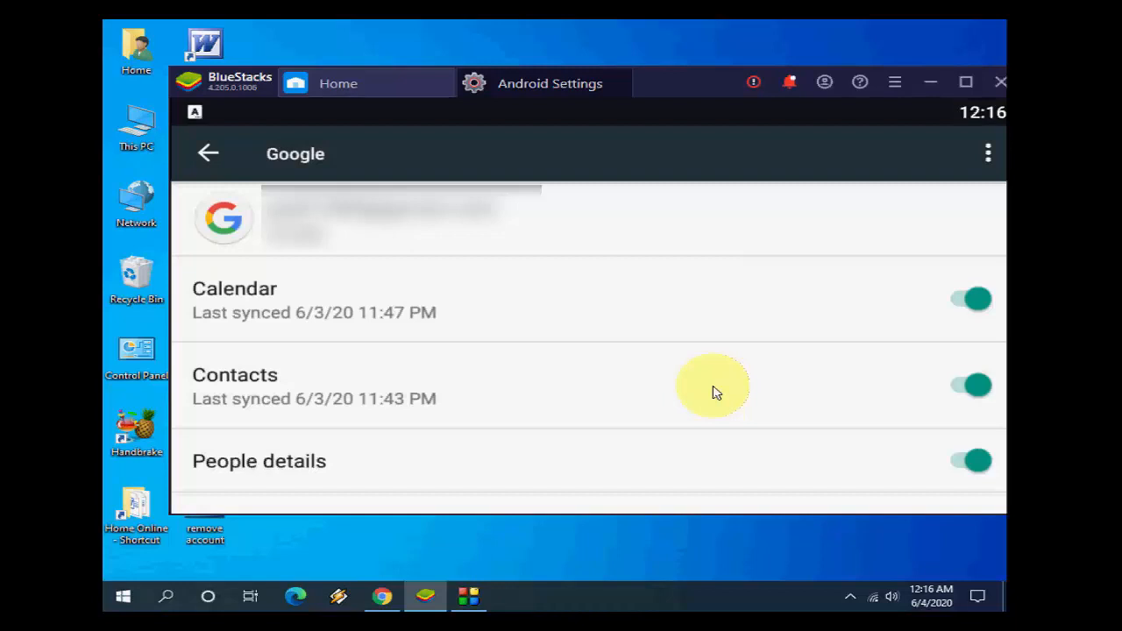
left_click(207, 152)
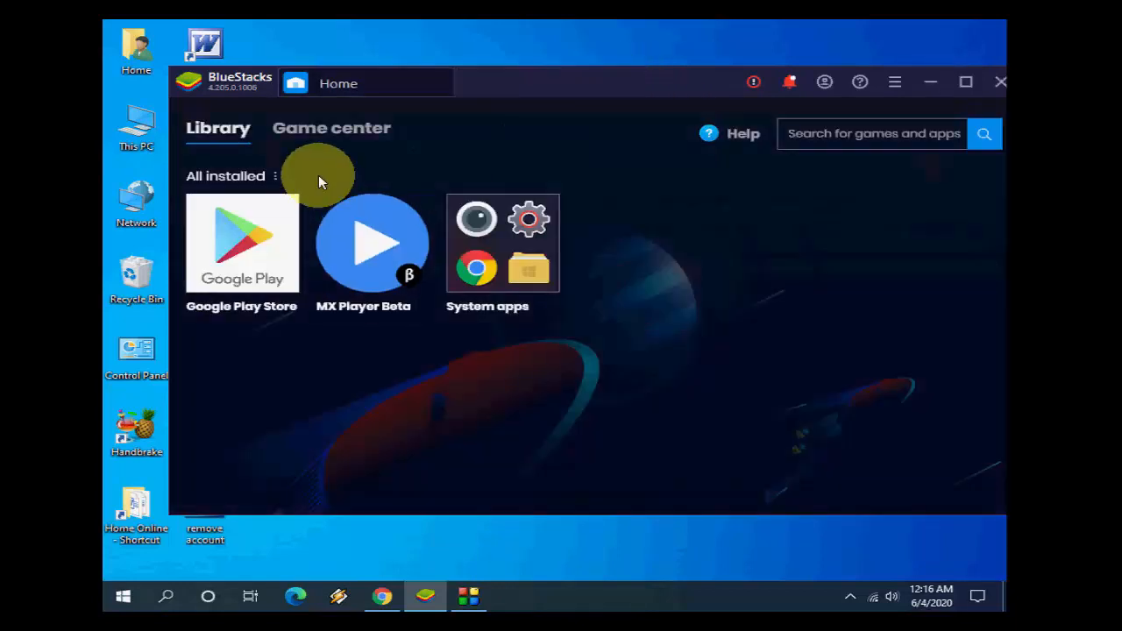
Switch from the Library to the Game center page with featured games
left_click(332, 128)
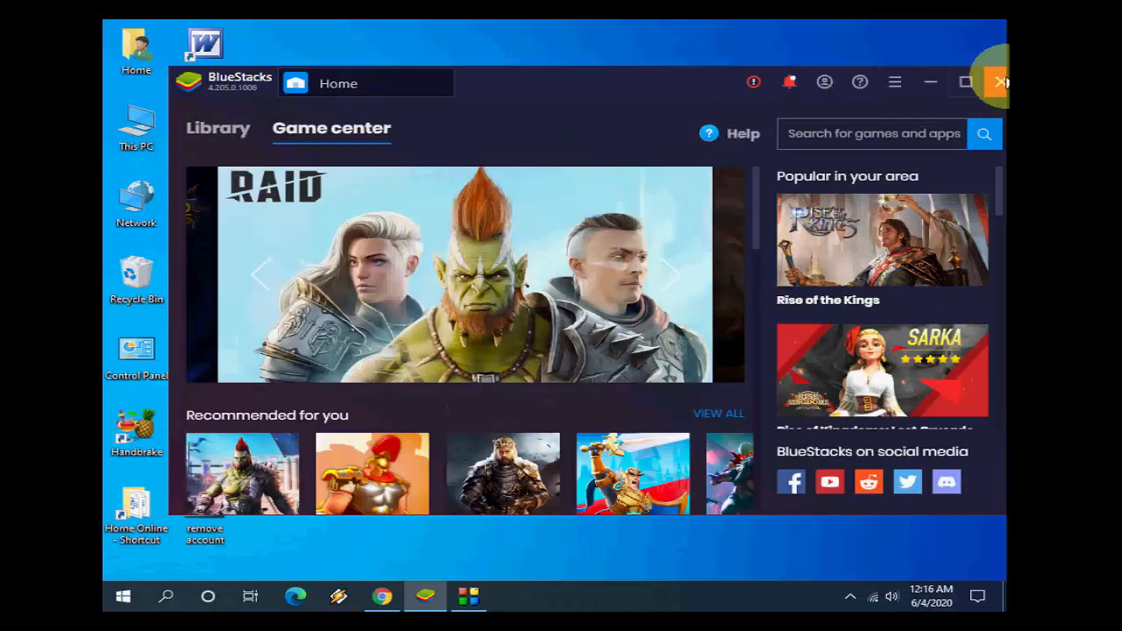
mouse_move(999, 82)
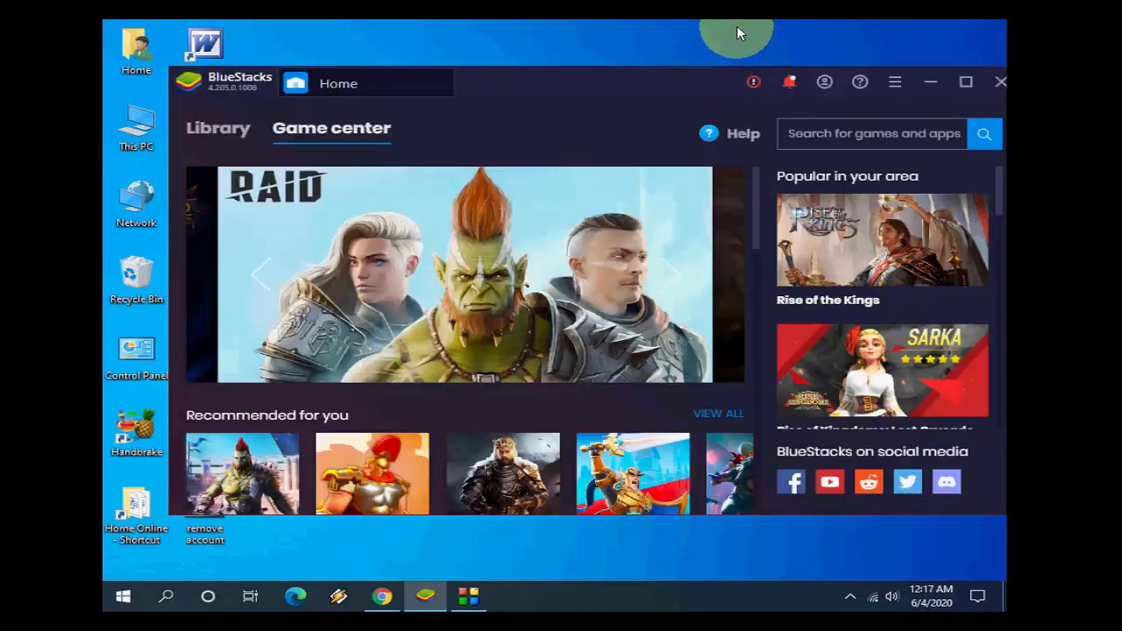
Close BlueStacks from the title bar and confirm in the Close BlueStacks dialog
left_click(1000, 81)
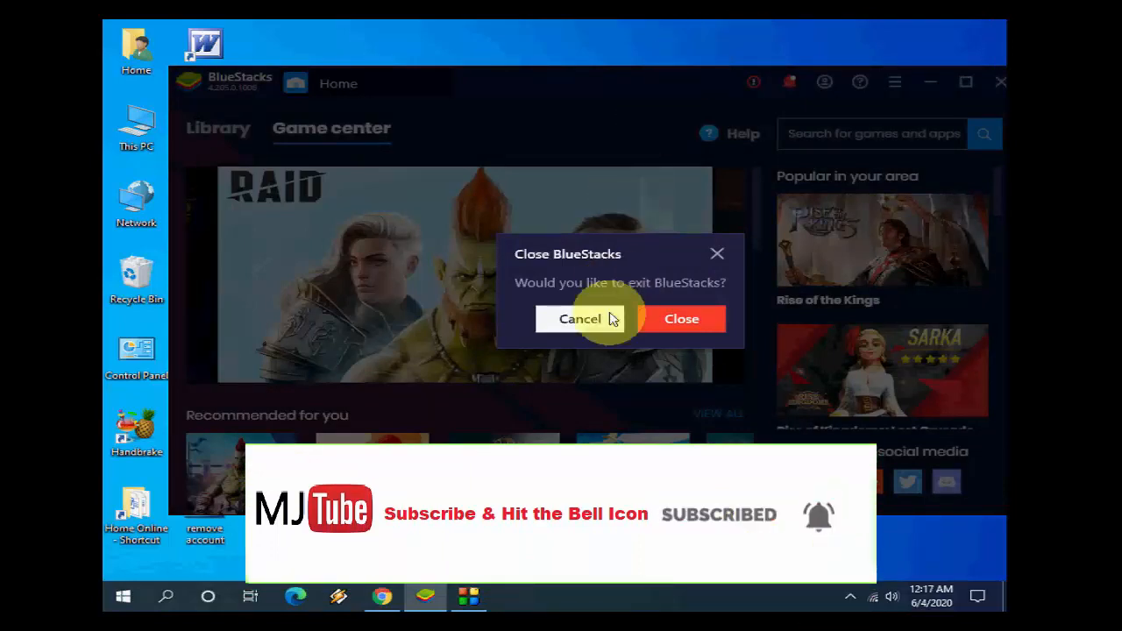
left_click(681, 318)
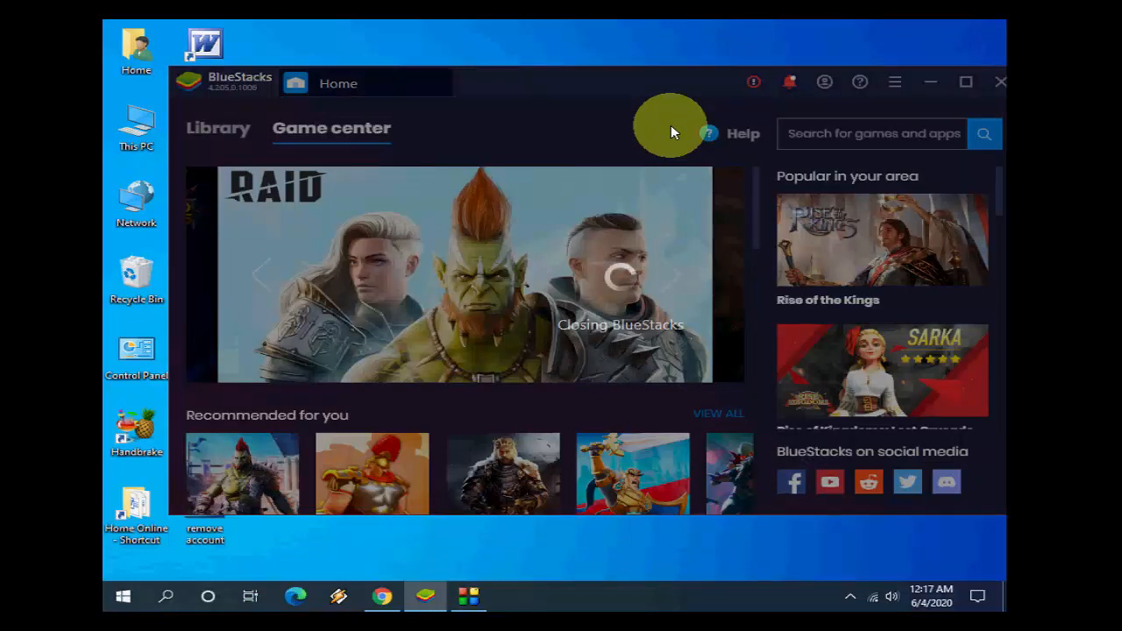
mouse_move(684, 30)
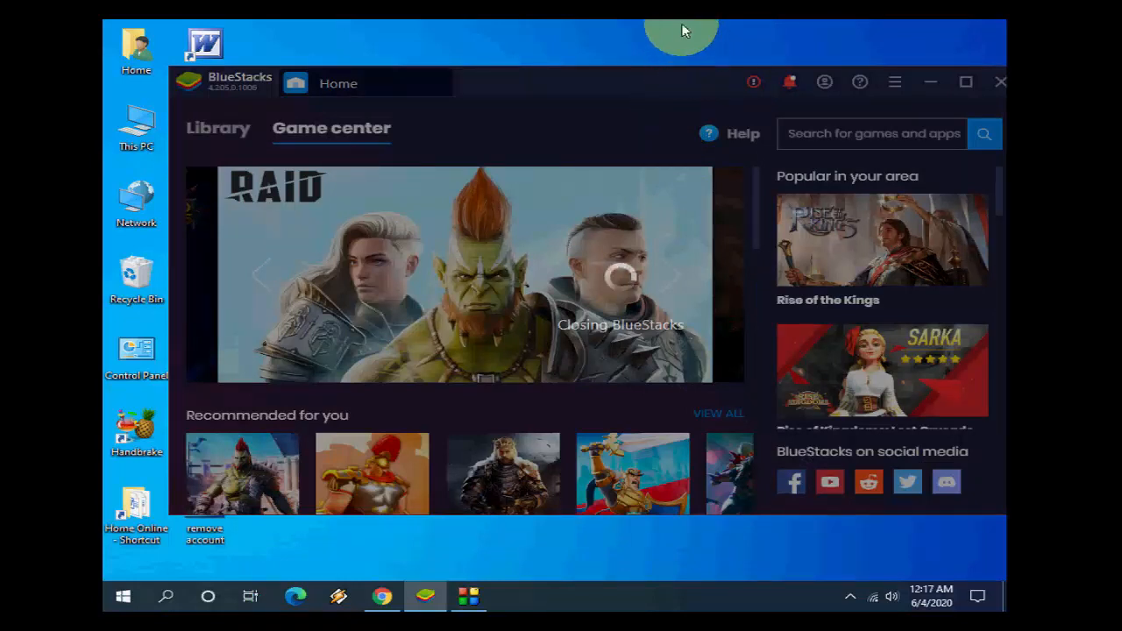